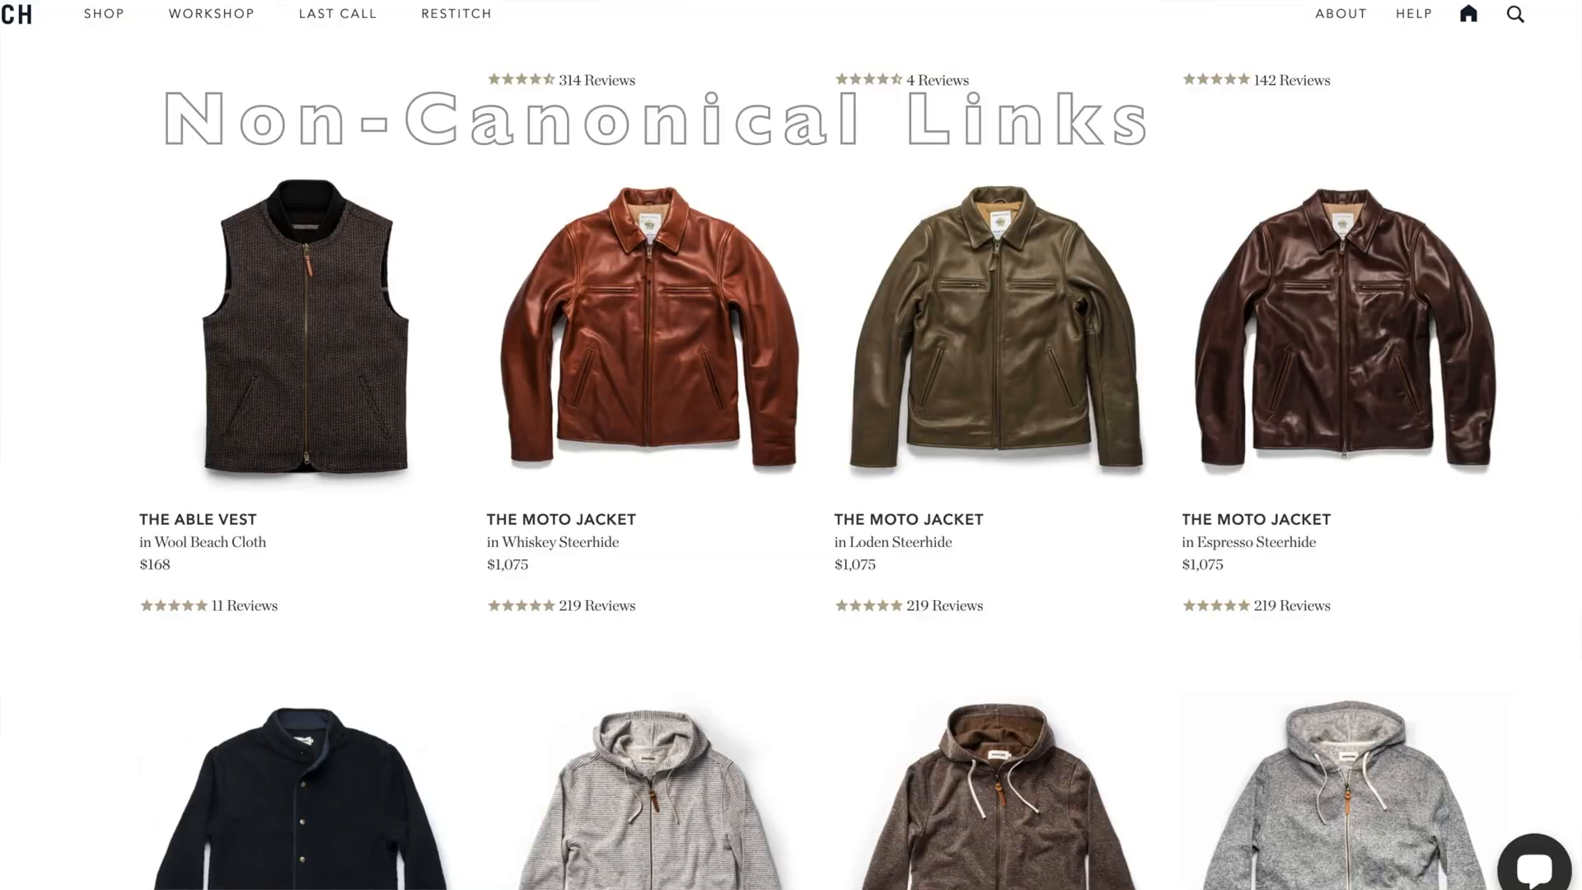
Cycle the Tipi moccasin through its Black, Oak and Tan colour variants.
{"action": "scroll", "scroll_direction": "down", "scroll_amount": 3}
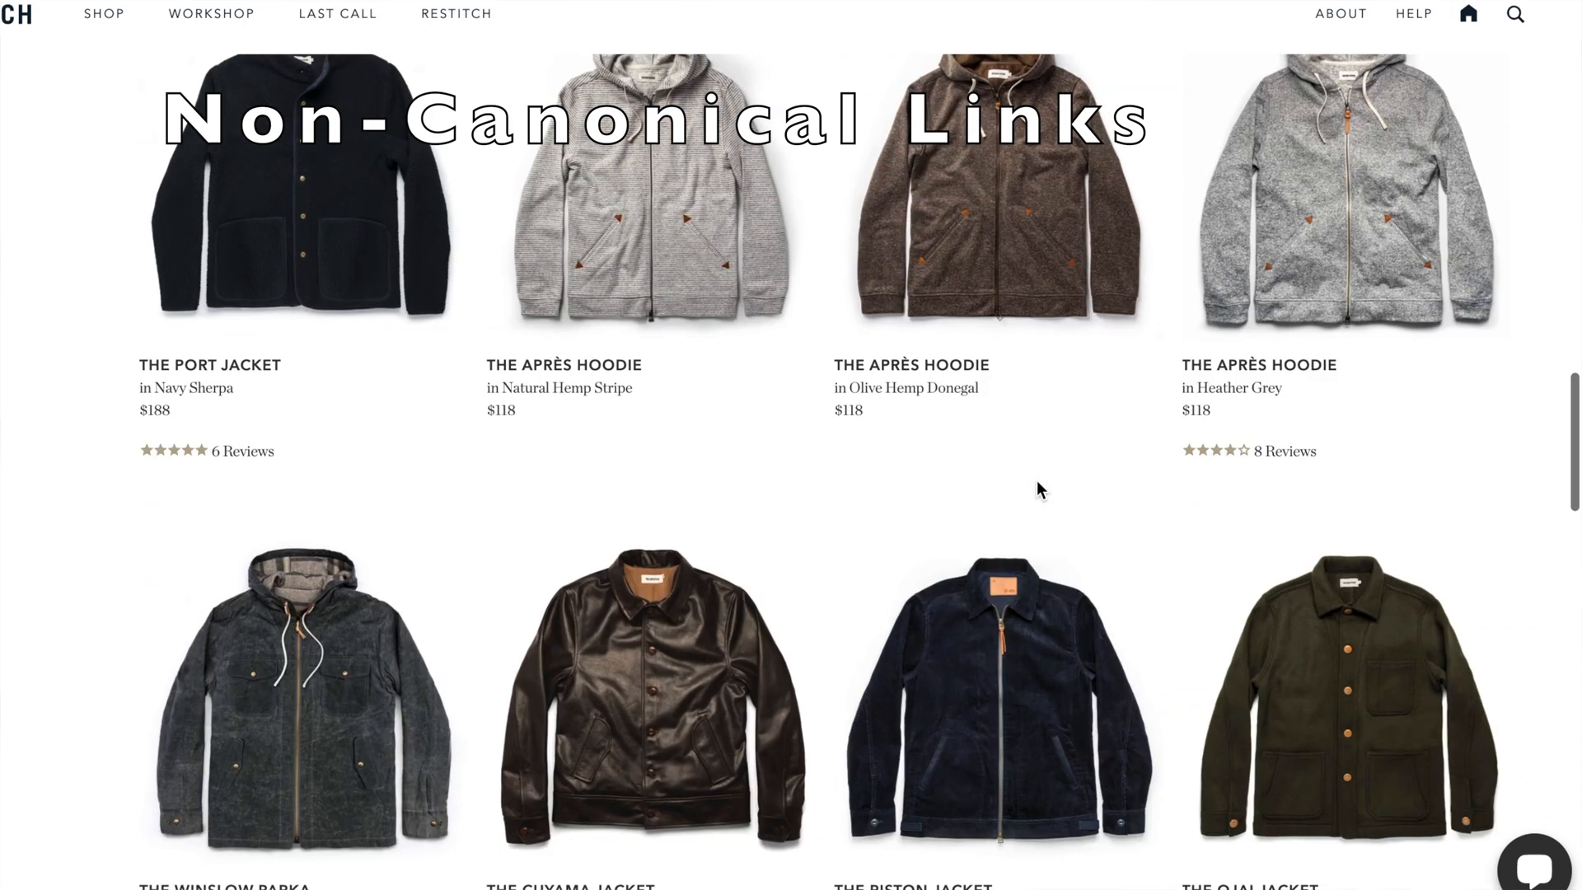
{"action": "scroll", "scroll_direction": "down", "scroll_amount": 3}
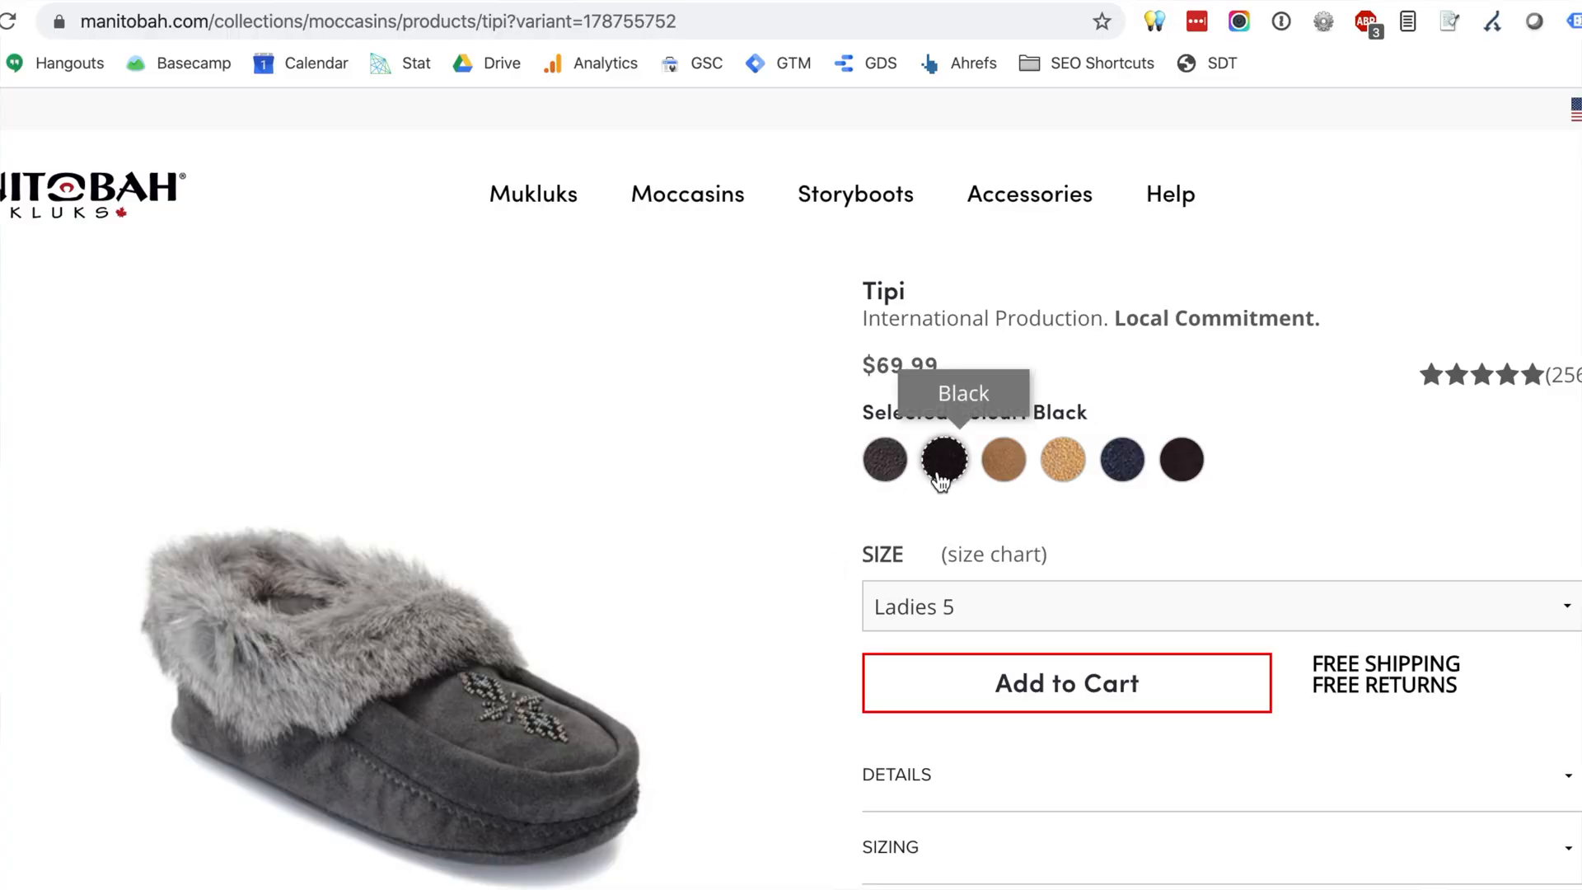
{"action": "left_click", "coordinate": [1002, 459]}
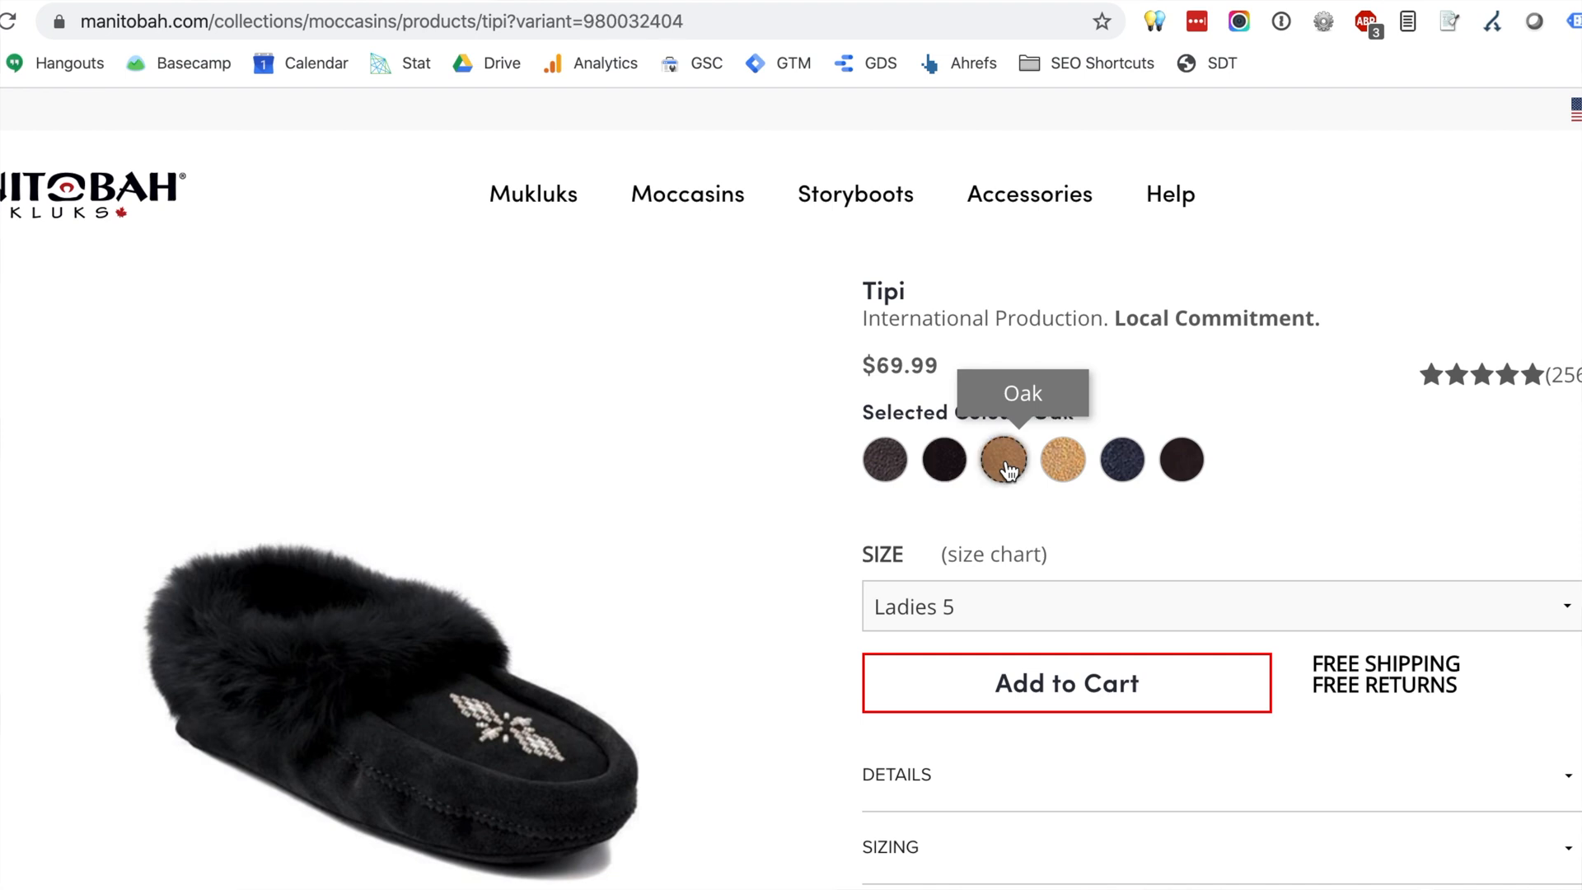
{"action": "left_click", "coordinate": [1061, 460]}
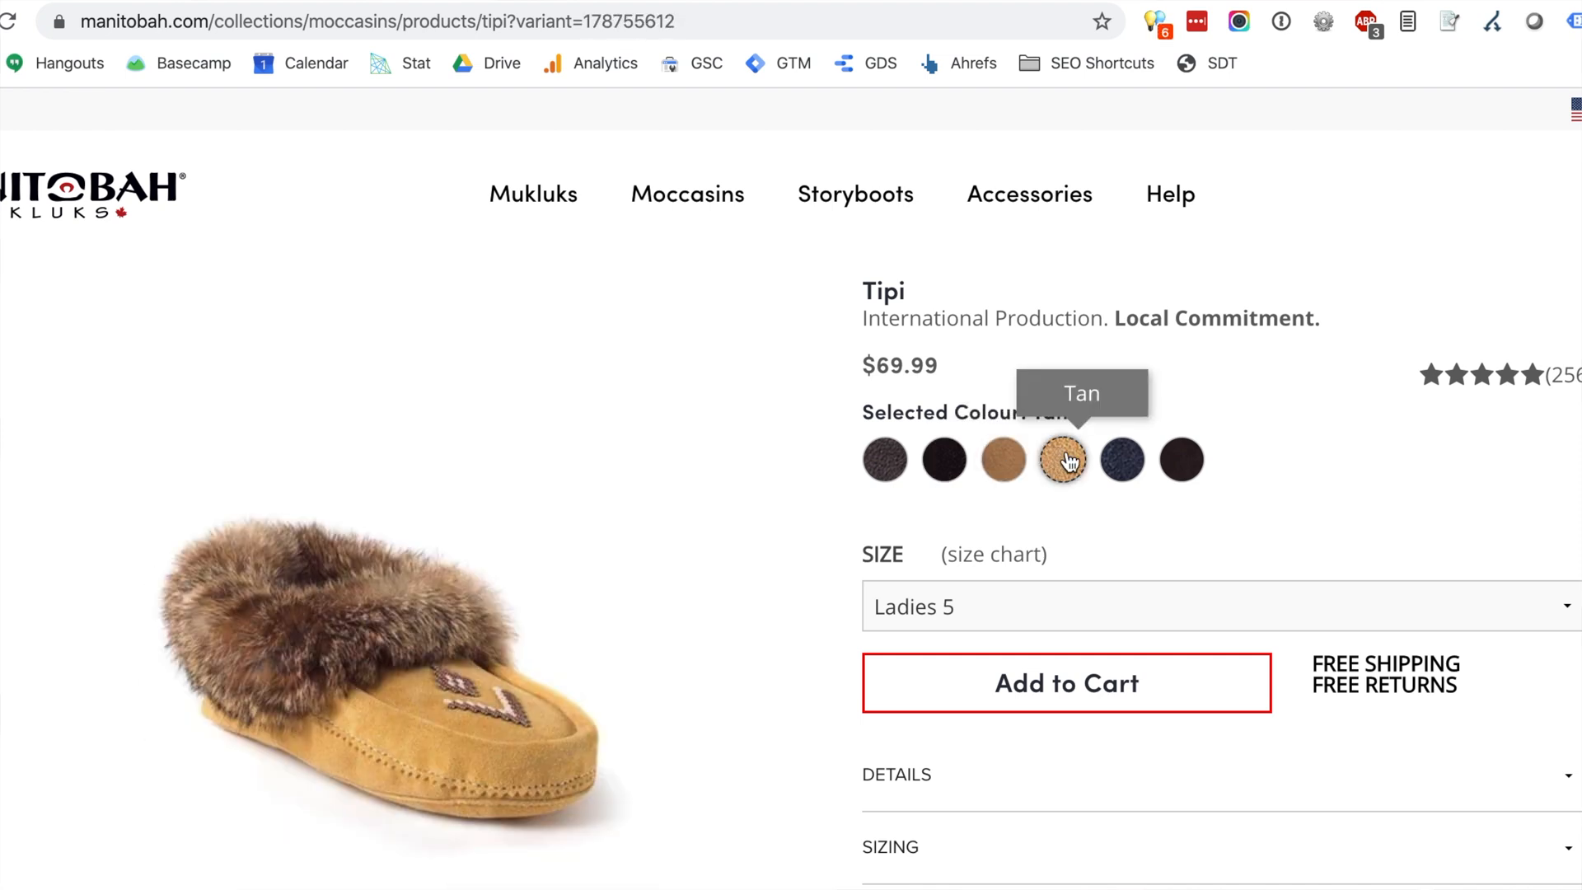
{"action": "left_click", "coordinate": [1122, 460]}
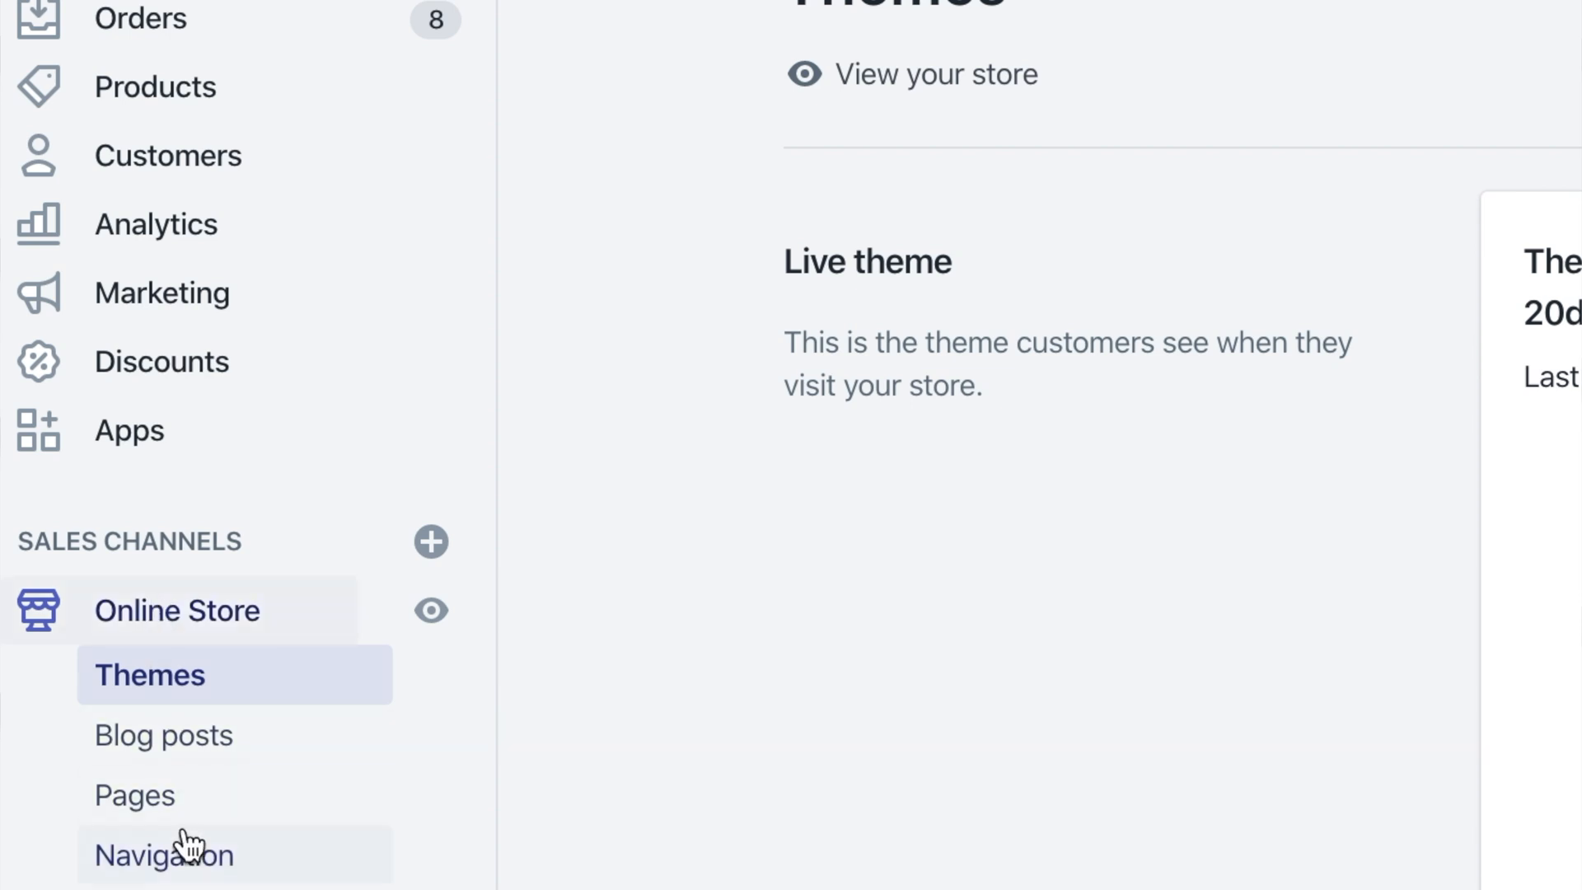
Open Online Store > Navigation to see the footer and main menus.
{"action": "left_click", "coordinate": [166, 855]}
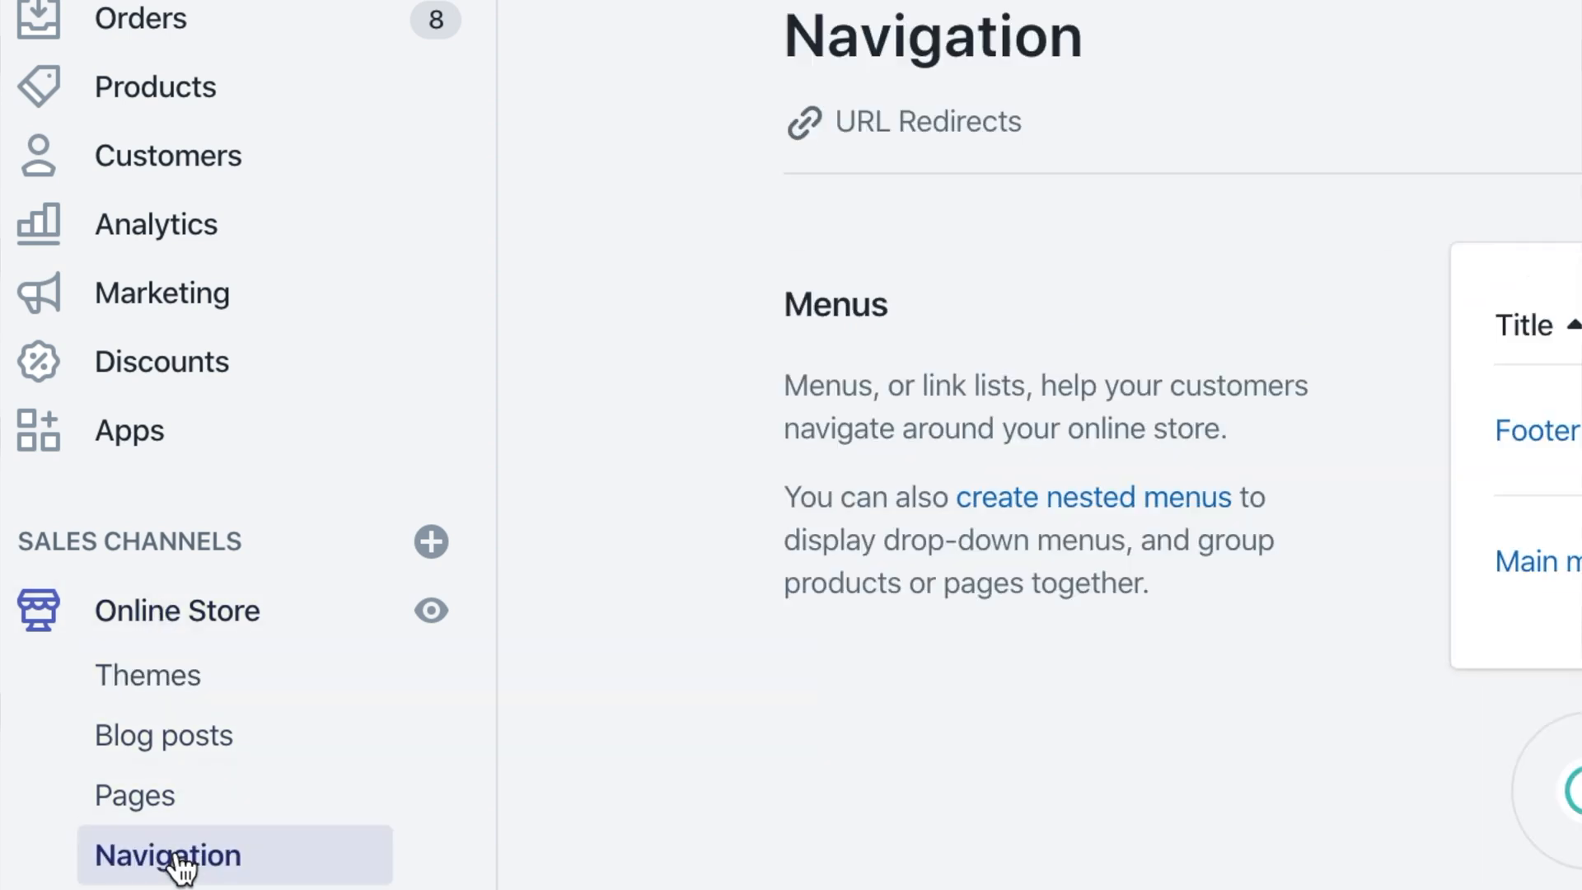
{"action": "mouse_move", "coordinate": [922, 190]}
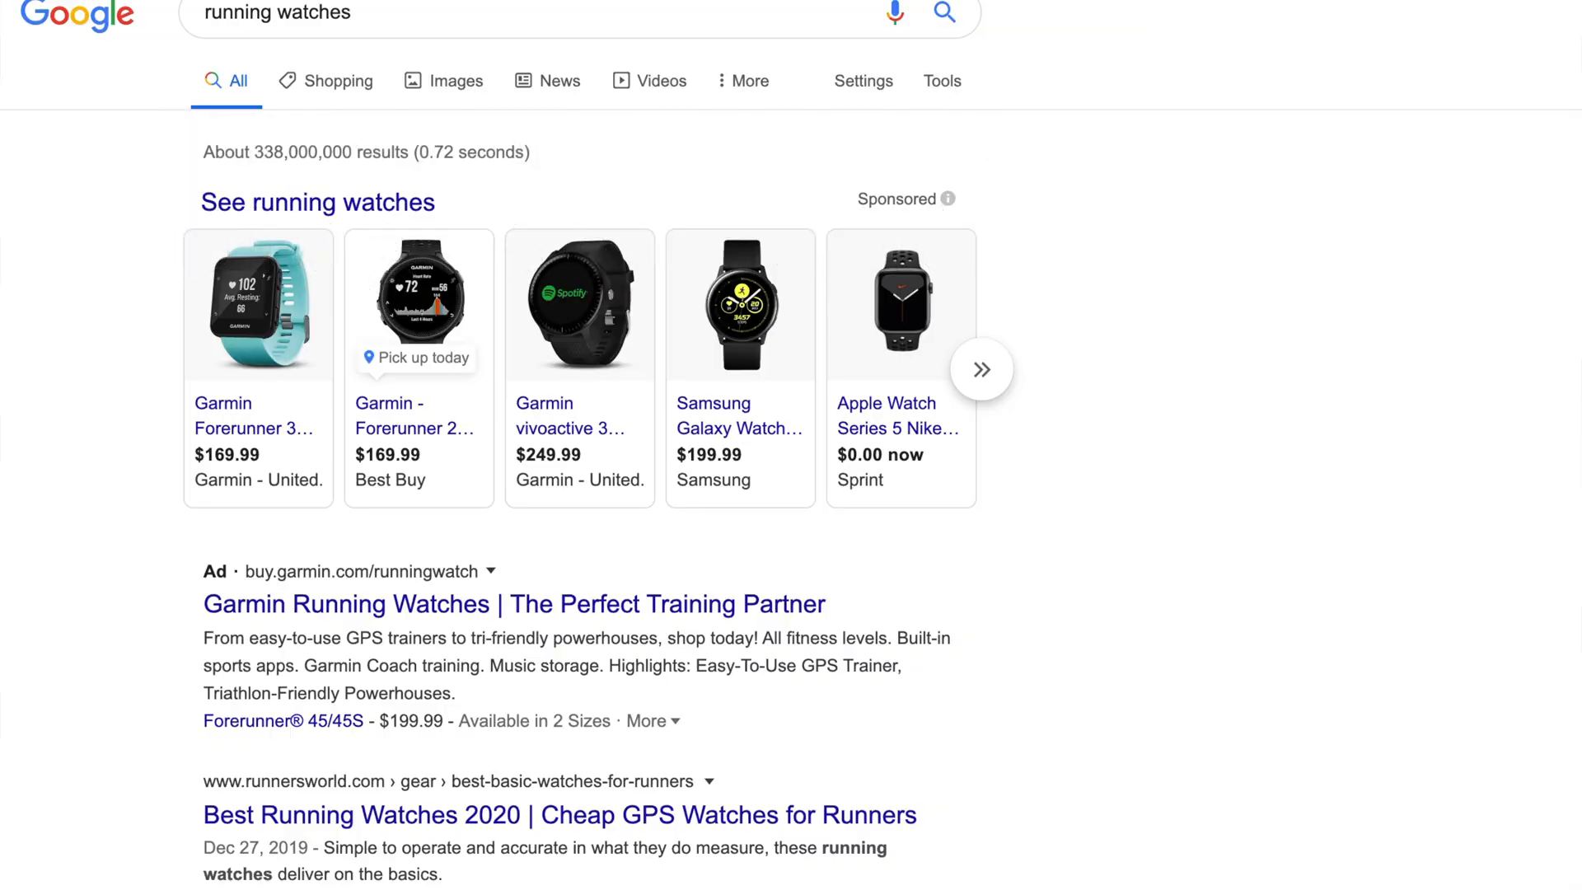
Open the Runner's World affordable GPS watches article and scroll to its comparison table.
{"action": "scroll", "scroll_direction": "down", "scroll_amount": 3}
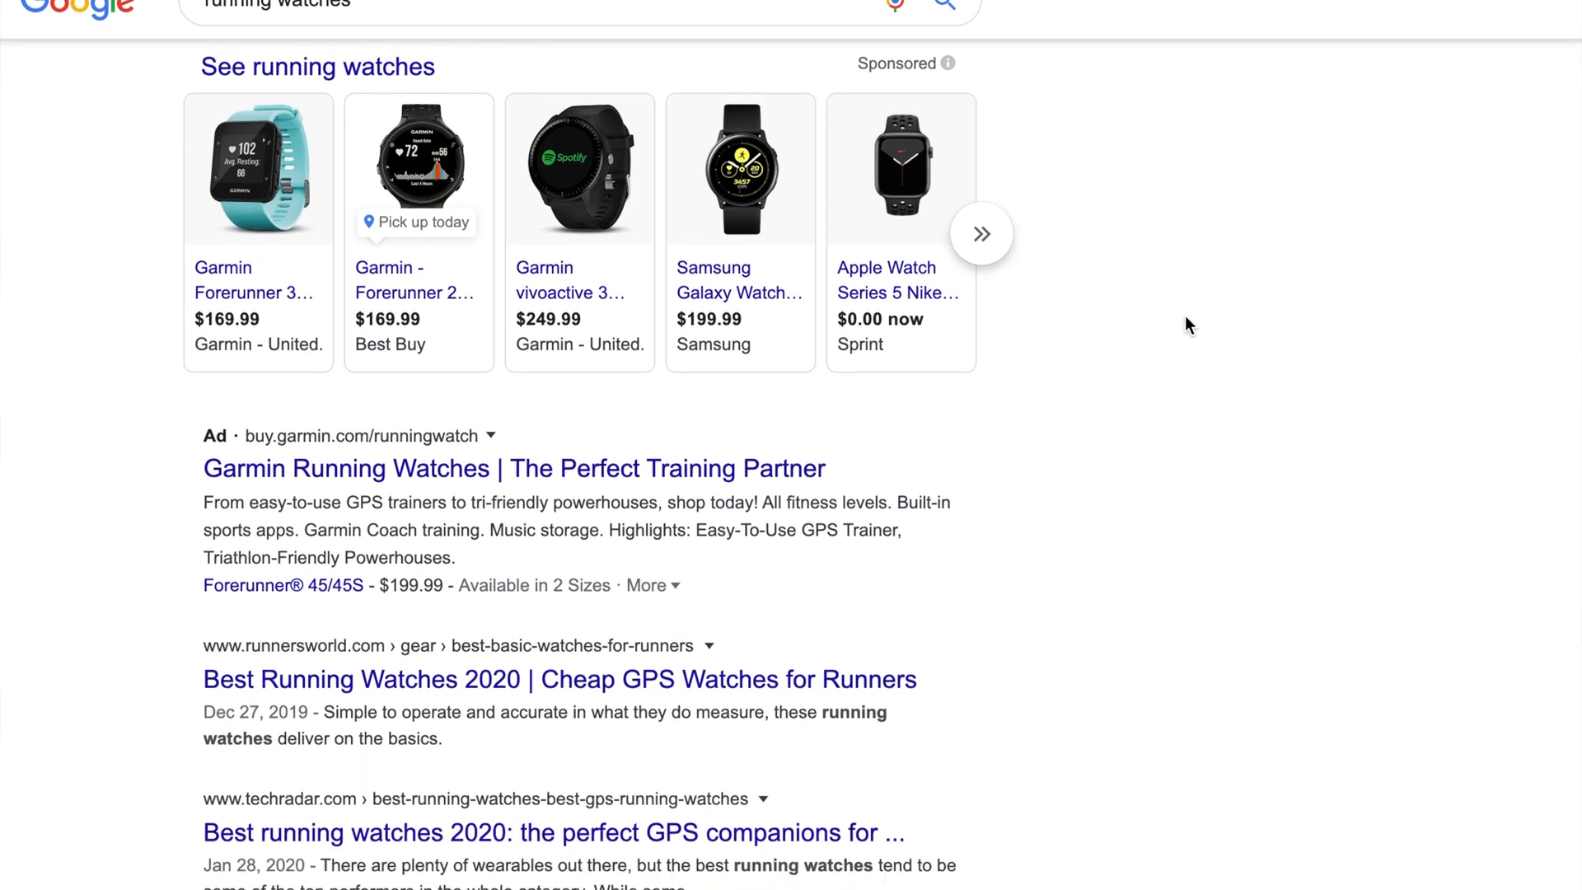
{"action": "scroll", "scroll_direction": "down", "scroll_amount": 3}
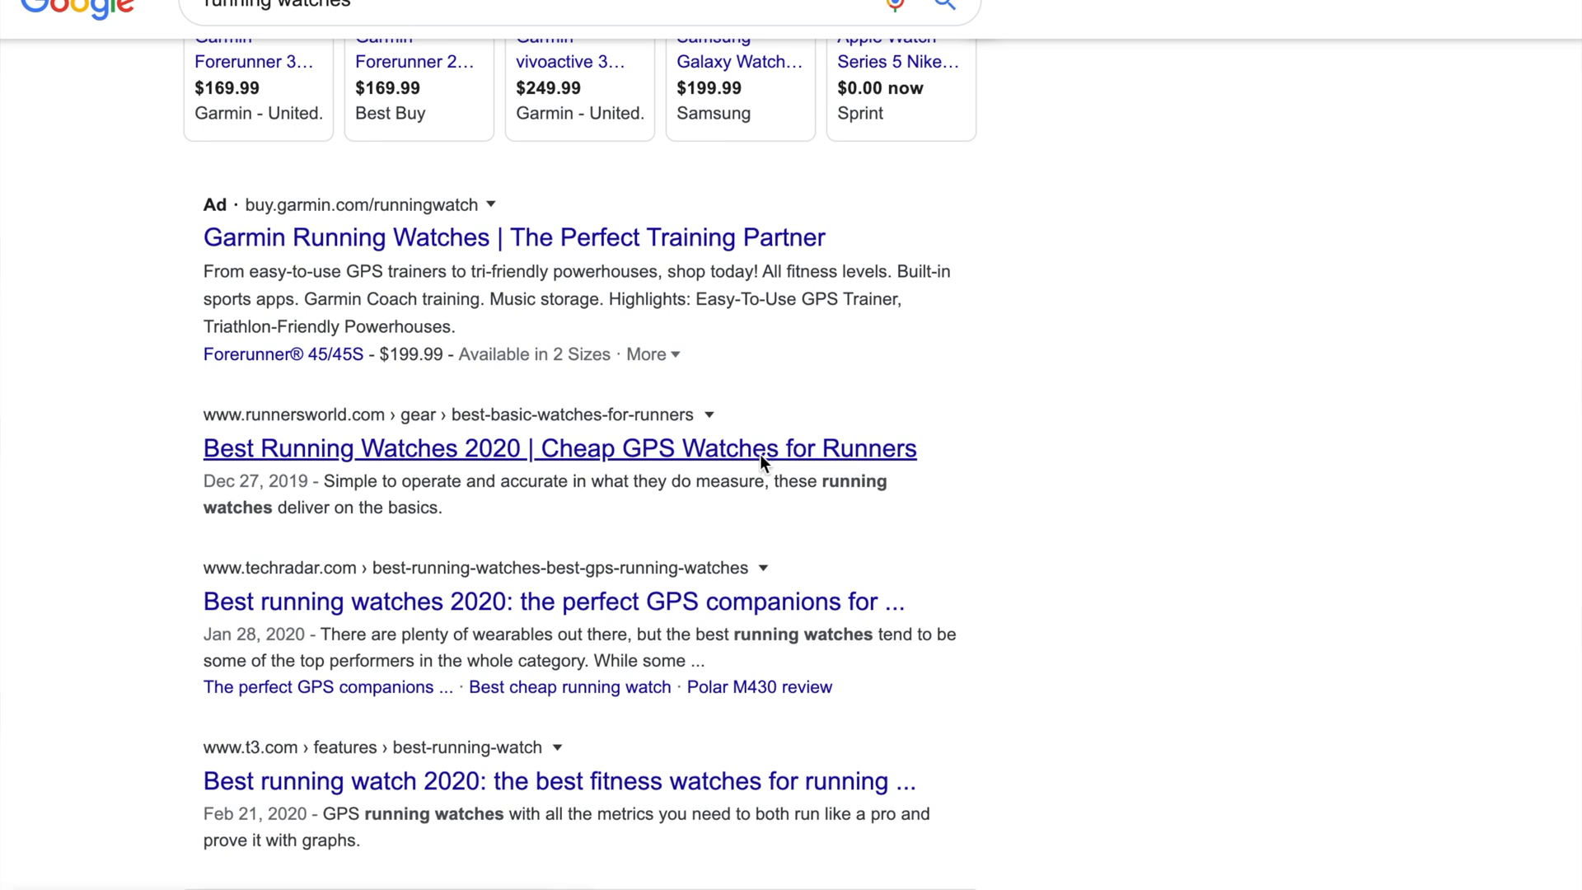
{"action": "left_click", "coordinate": [559, 449]}
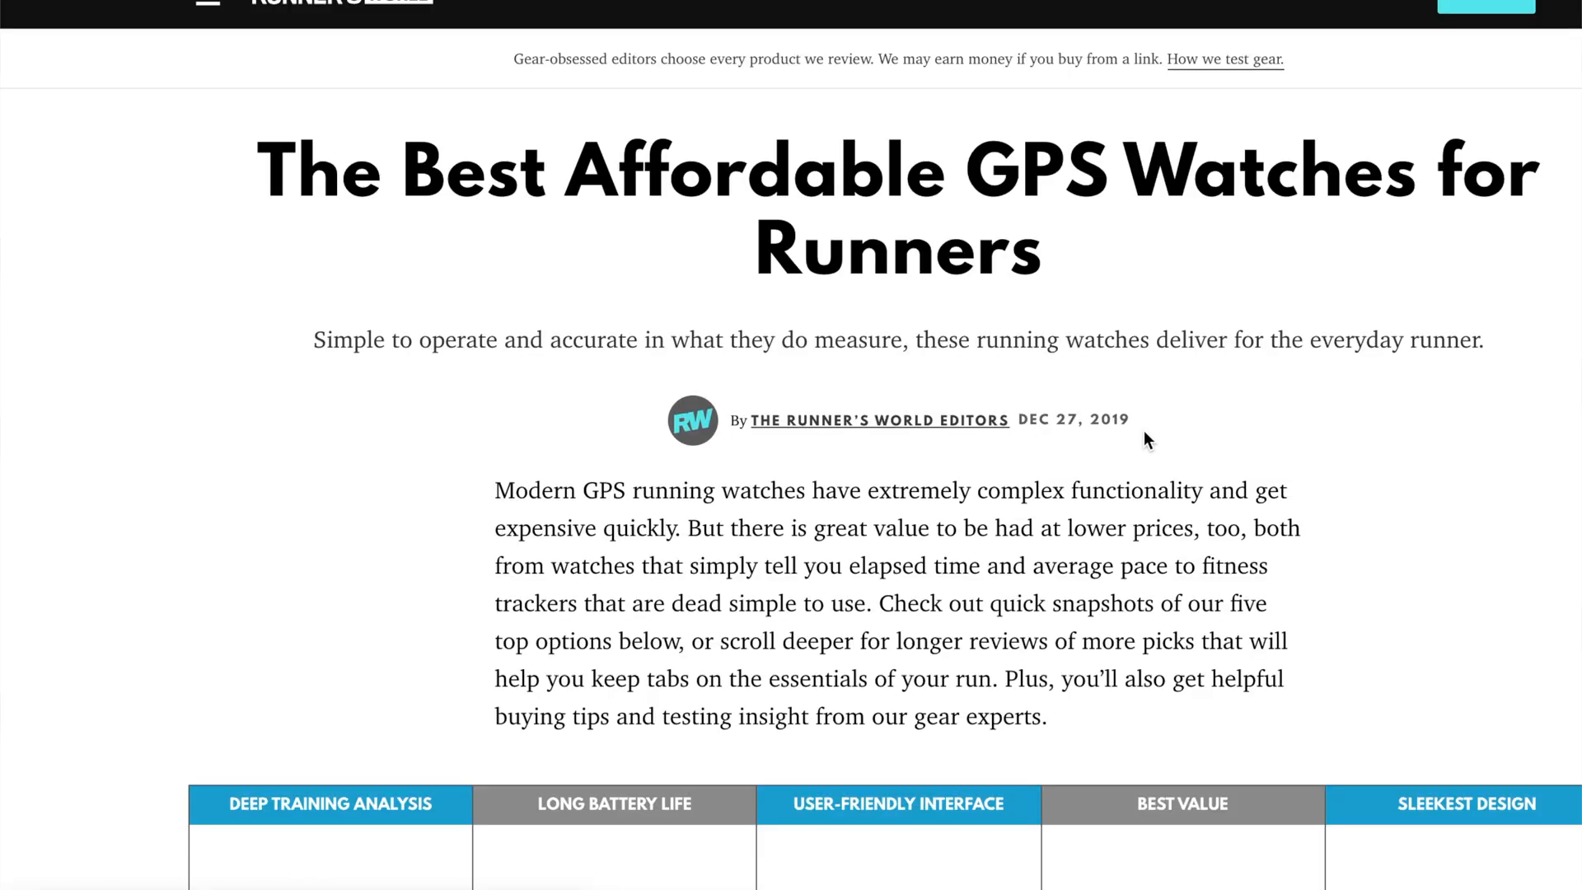
{"action": "scroll", "scroll_direction": "down", "scroll_amount": 3}
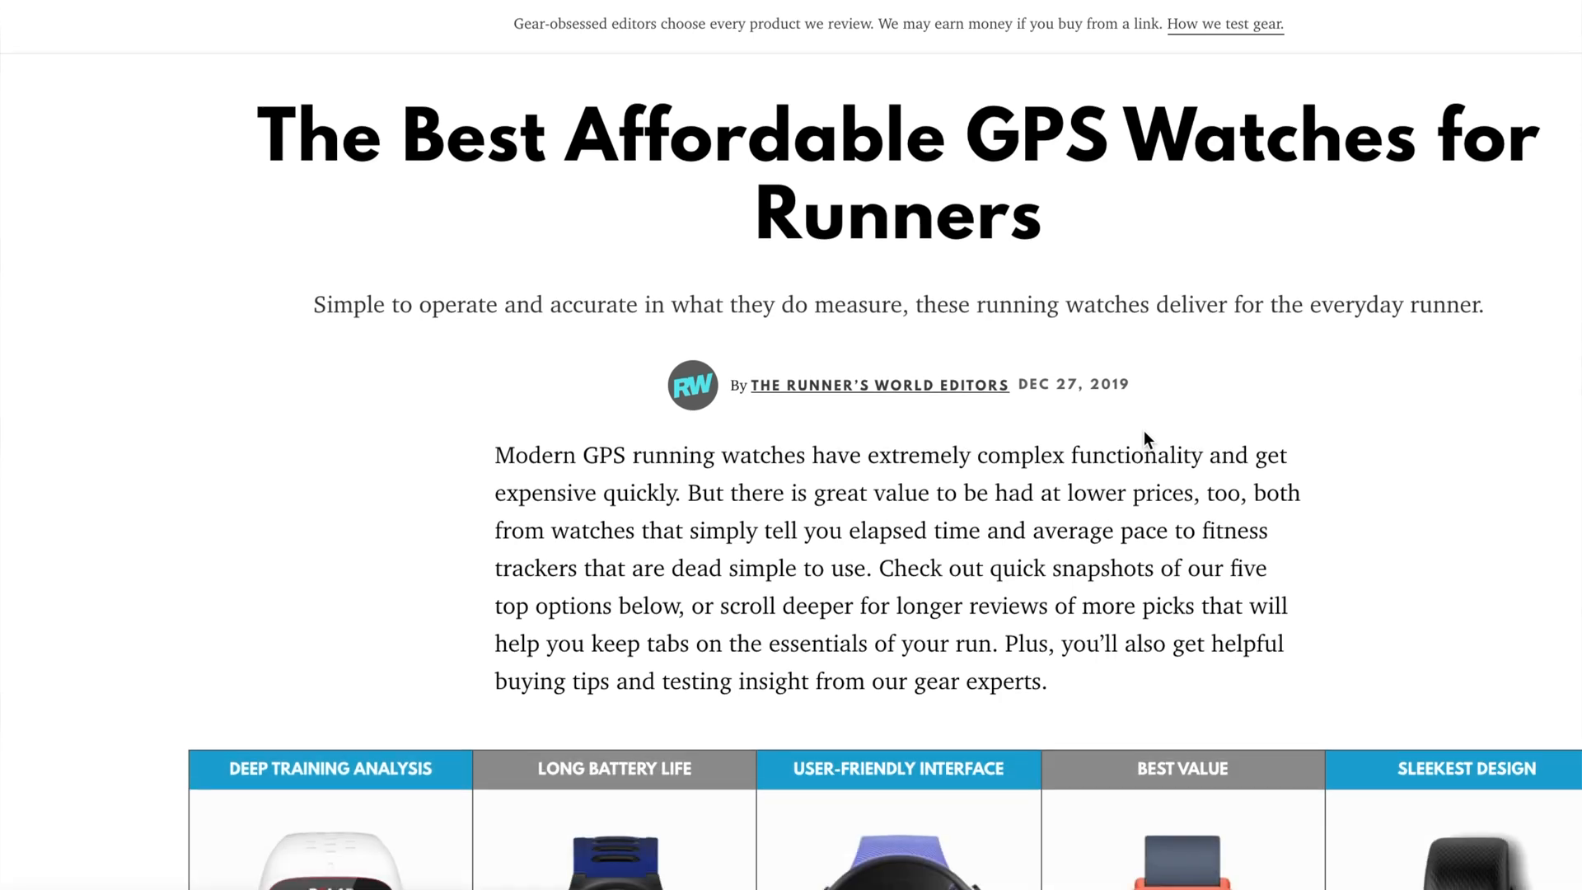
{"action": "scroll", "scroll_direction": "down", "scroll_amount": 3}
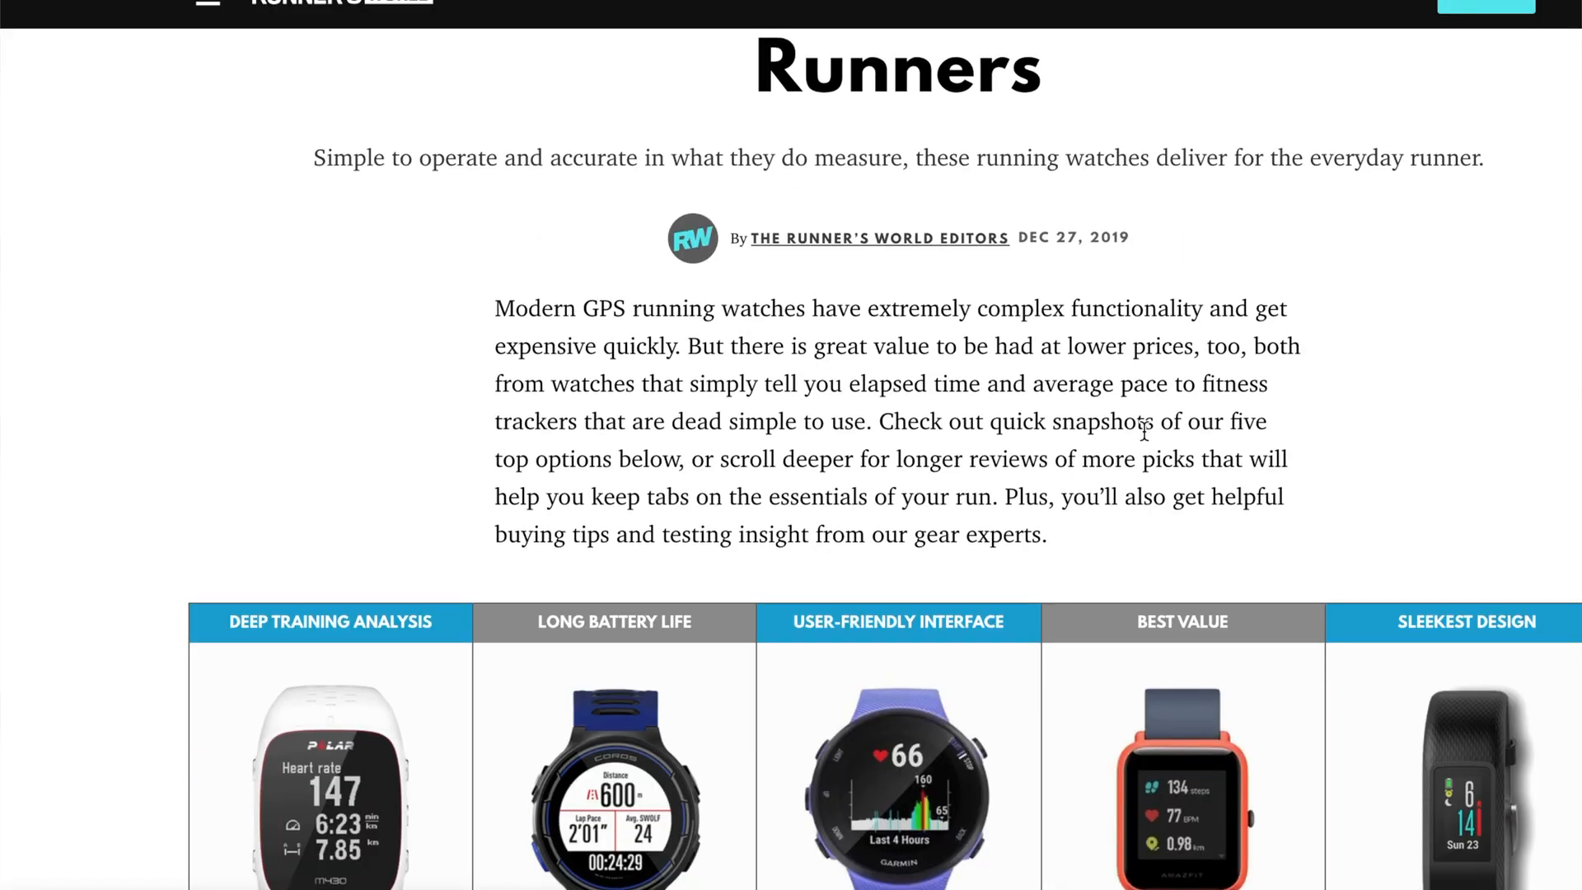
{"action": "scroll", "scroll_direction": "down", "scroll_amount": 3}
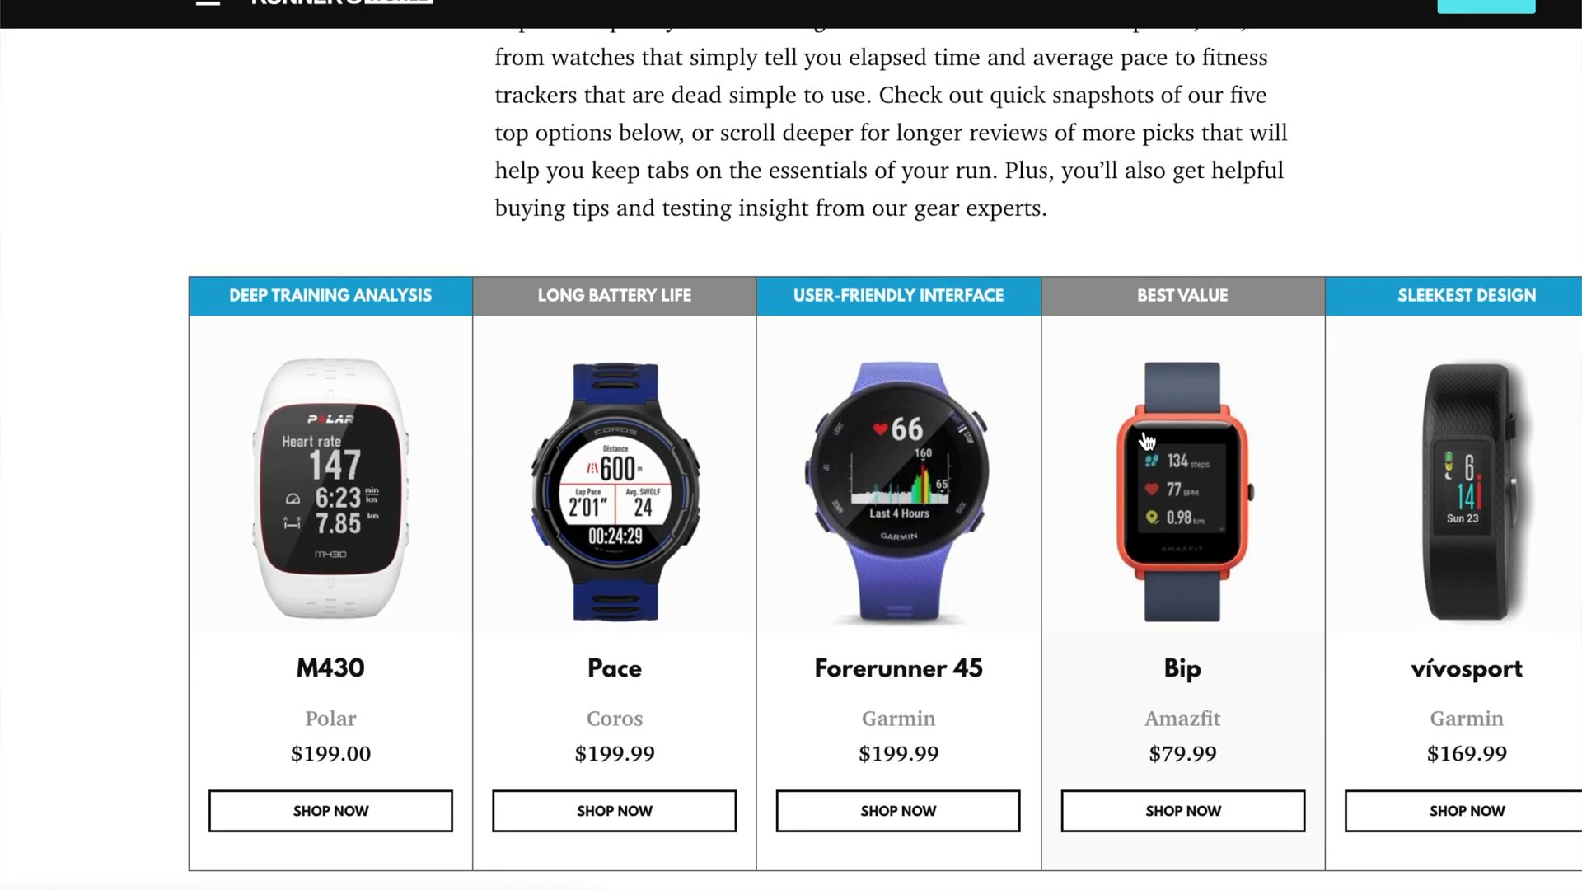
{"action": "scroll", "scroll_direction": "down", "scroll_amount": 3}
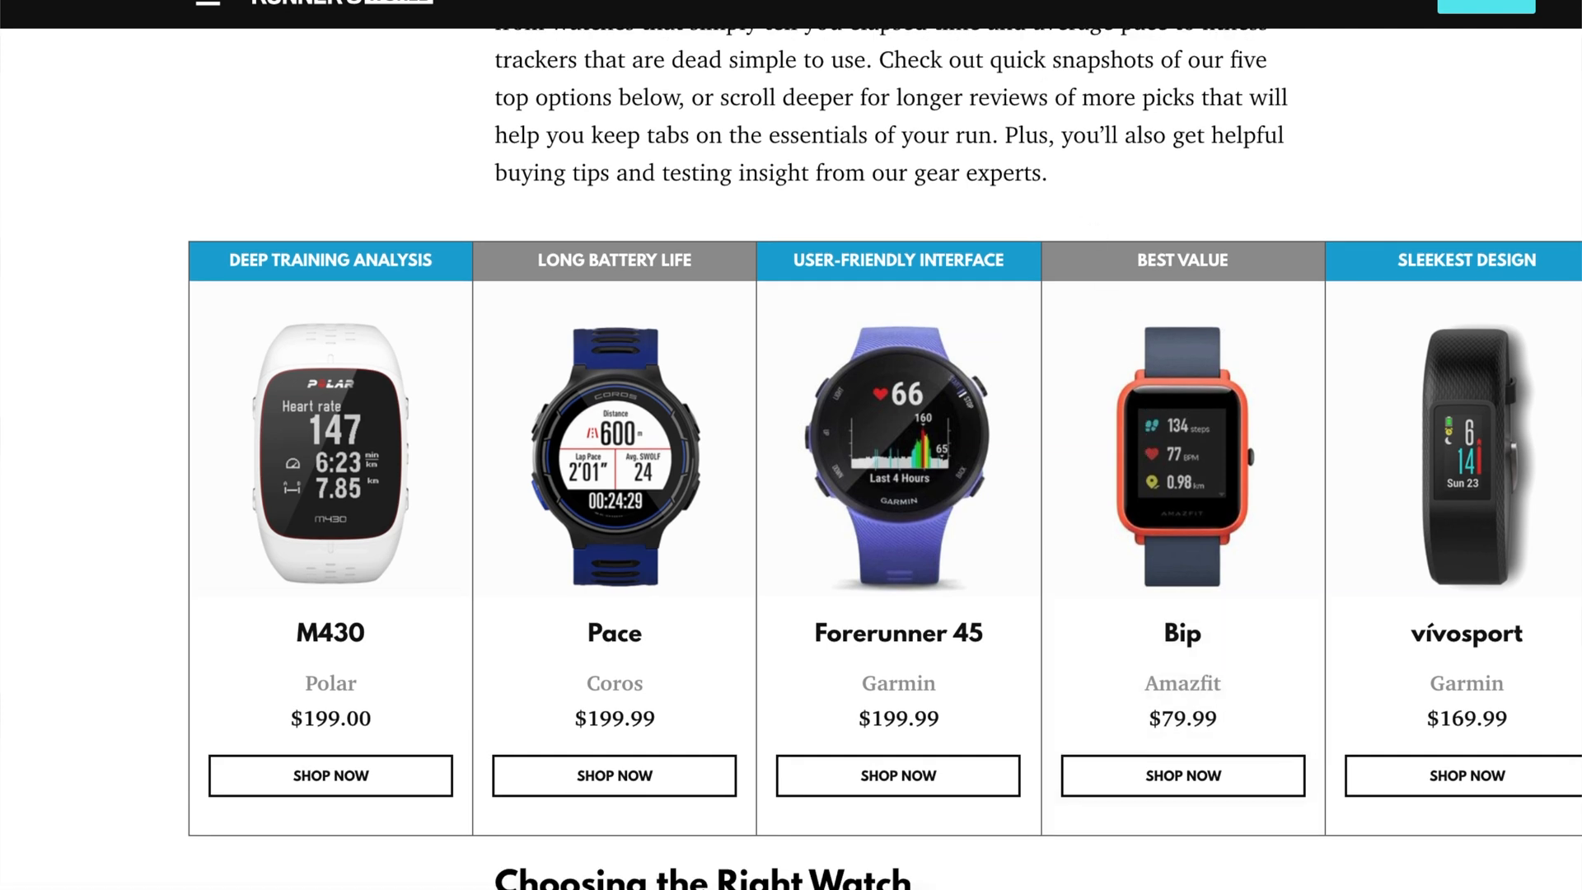